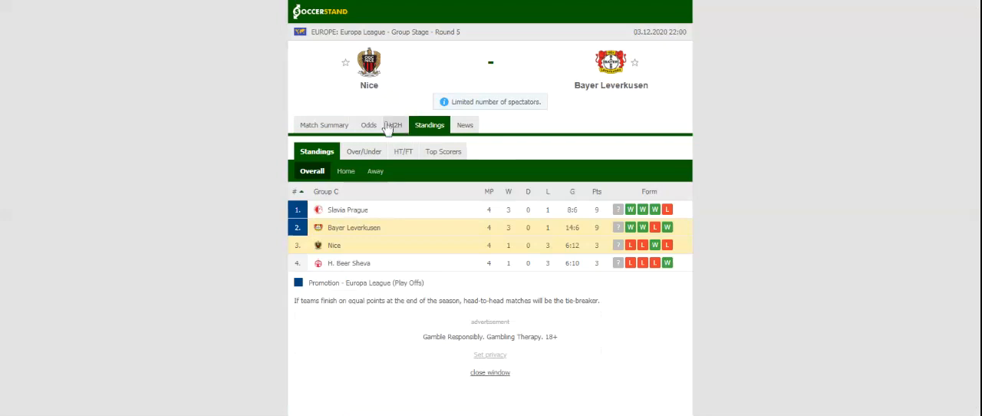
Show the H2H section with Nice's and Bayer Leverkusen's last five results
click(393, 125)
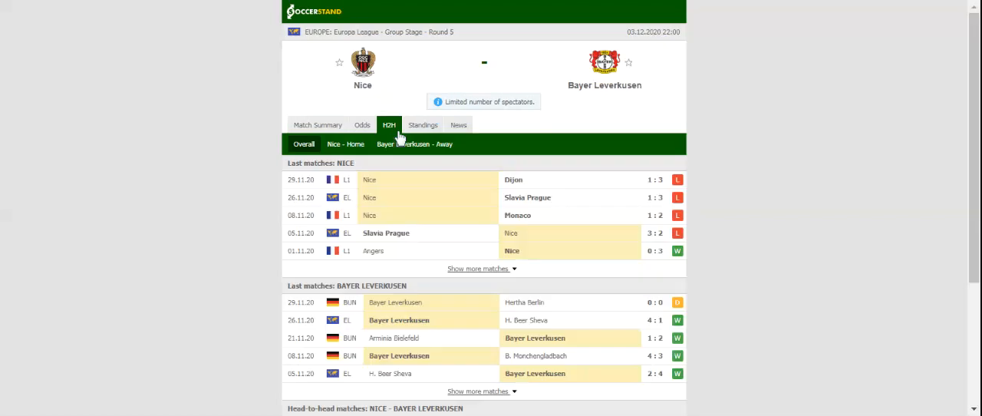
mouse_move(398, 141)
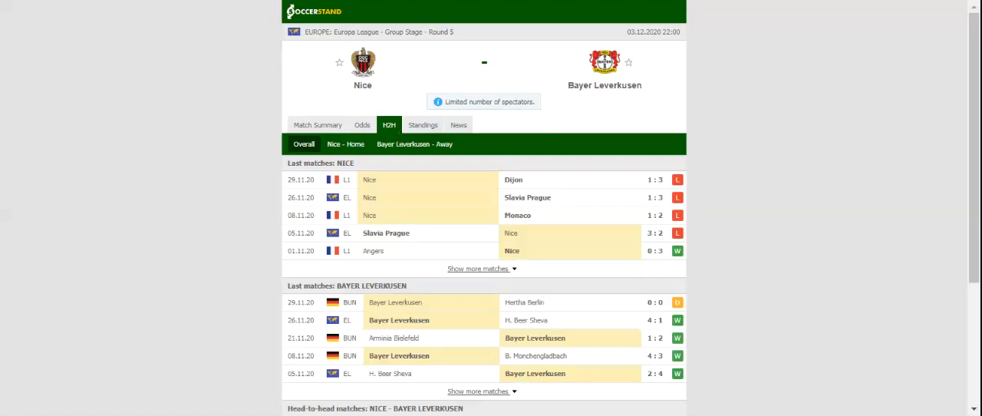